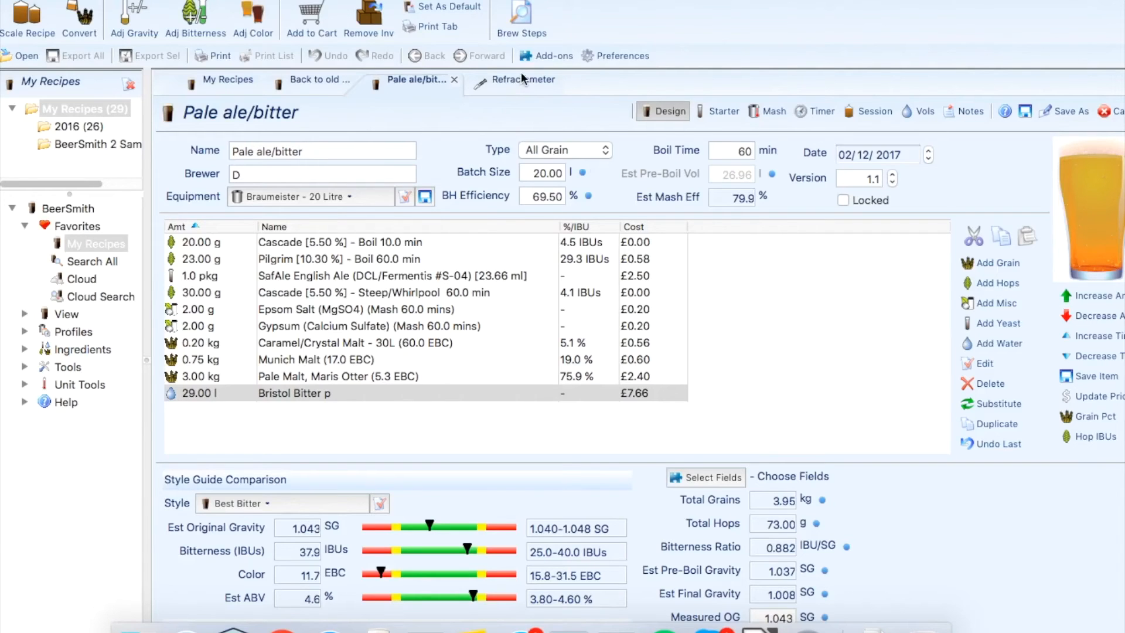
mouse_move(518, 87)
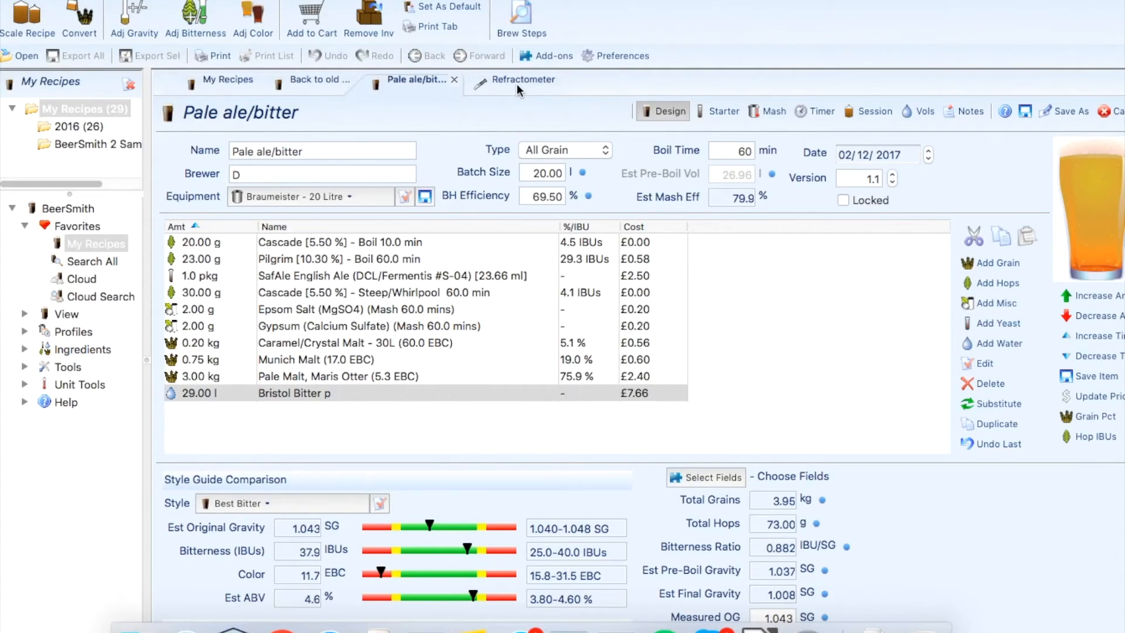
Briefly check the refractometer calculator, then enter measured OG 1.044 in the Pale ale/bitter session
click(523, 80)
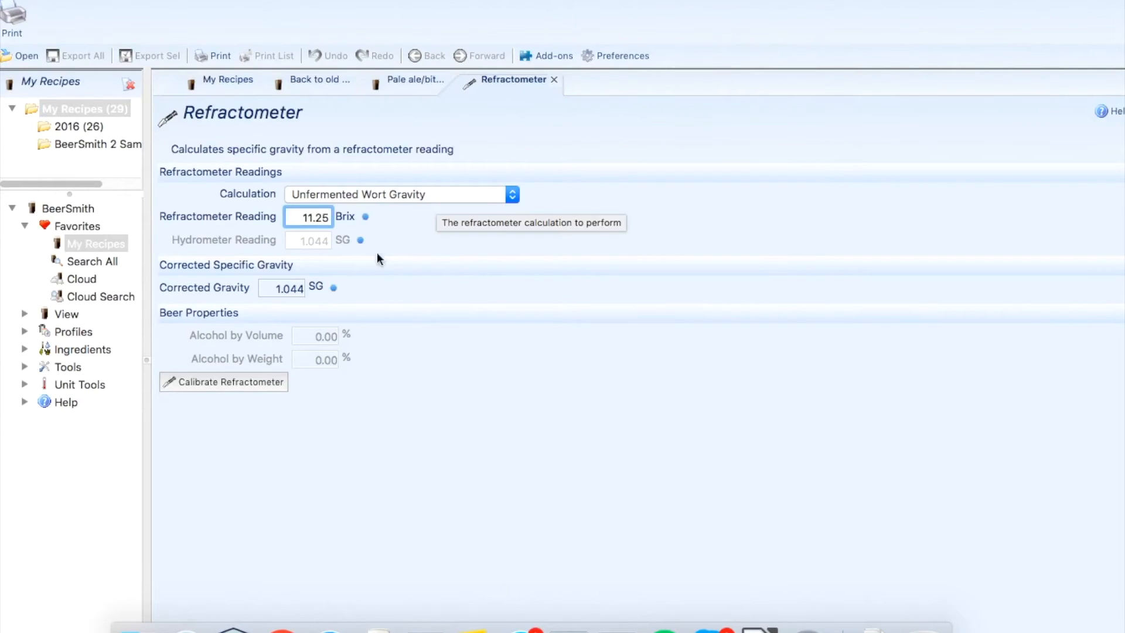
mouse_move(340, 224)
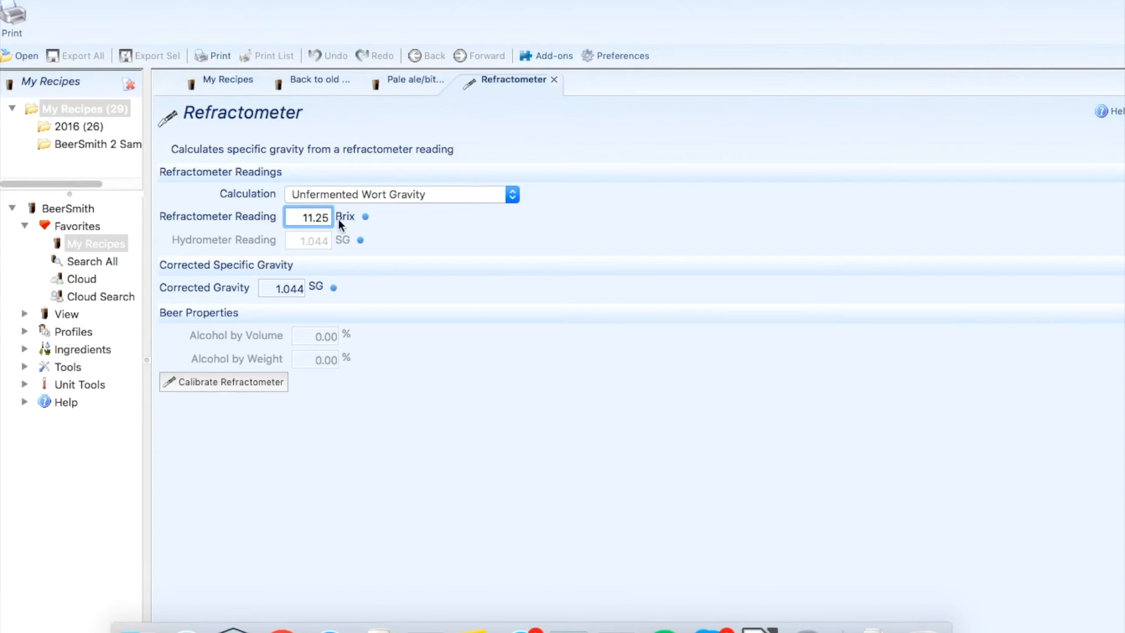
click(305, 217)
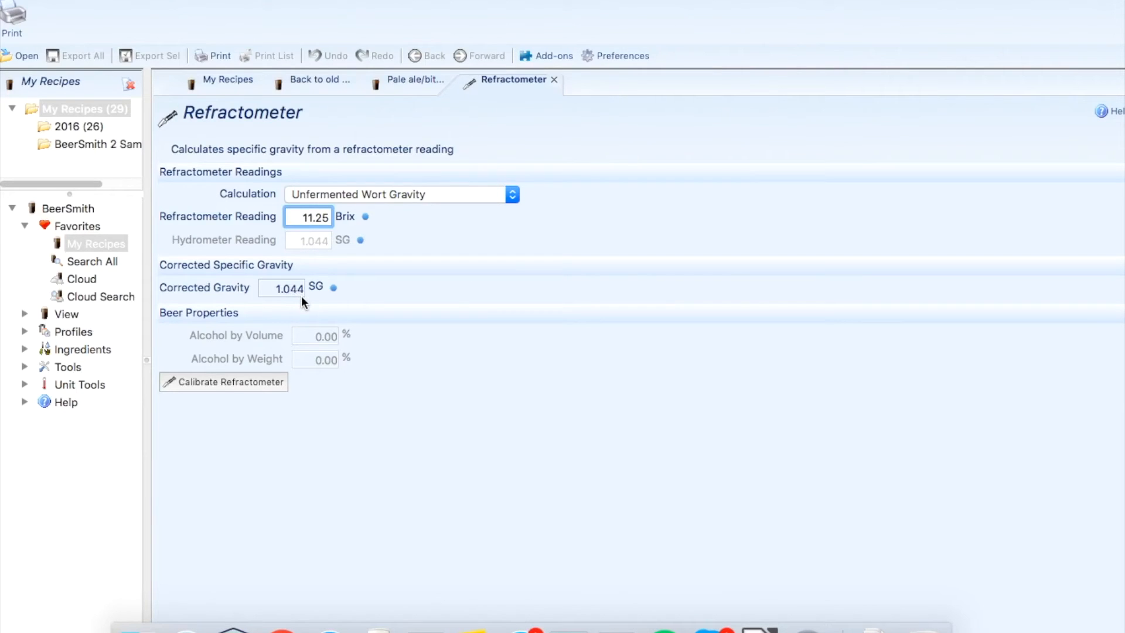
click(414, 80)
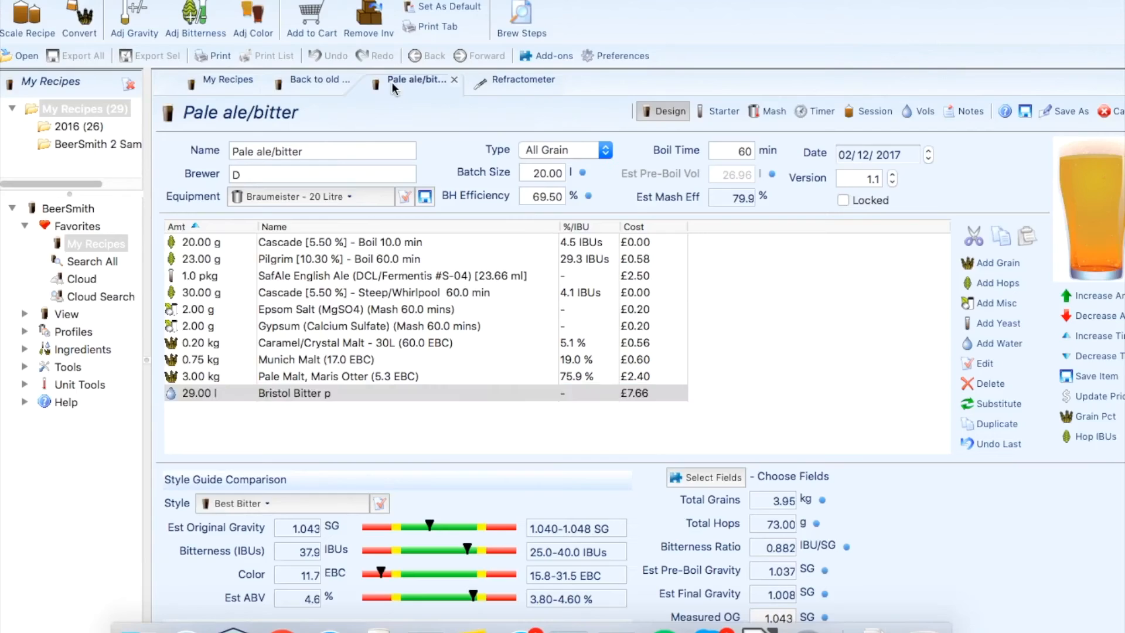
click(323, 393)
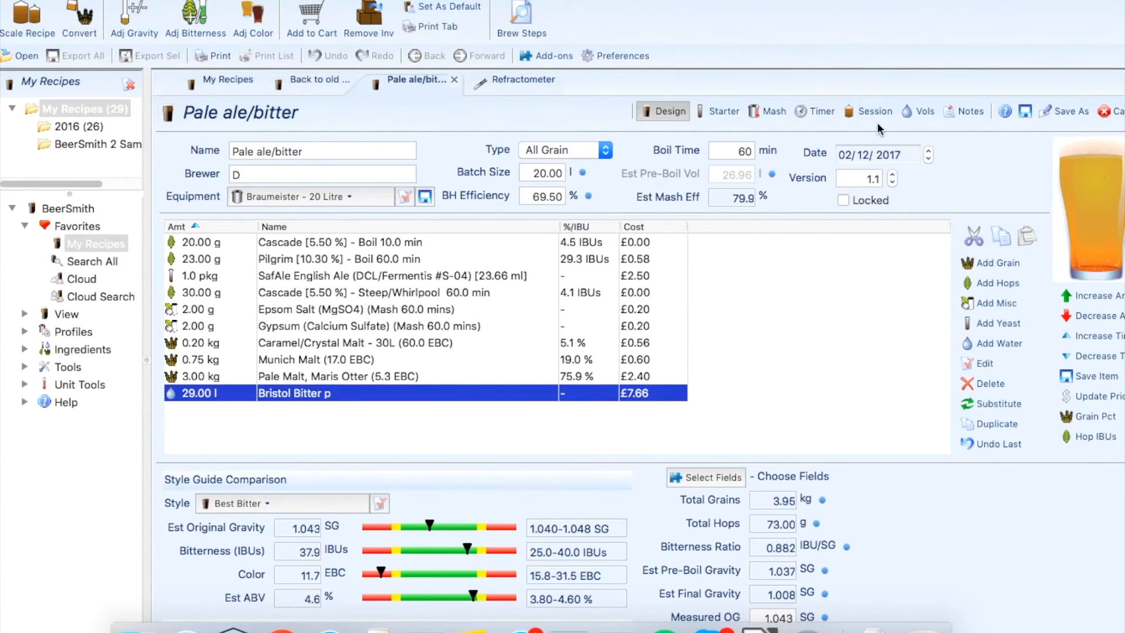
click(869, 112)
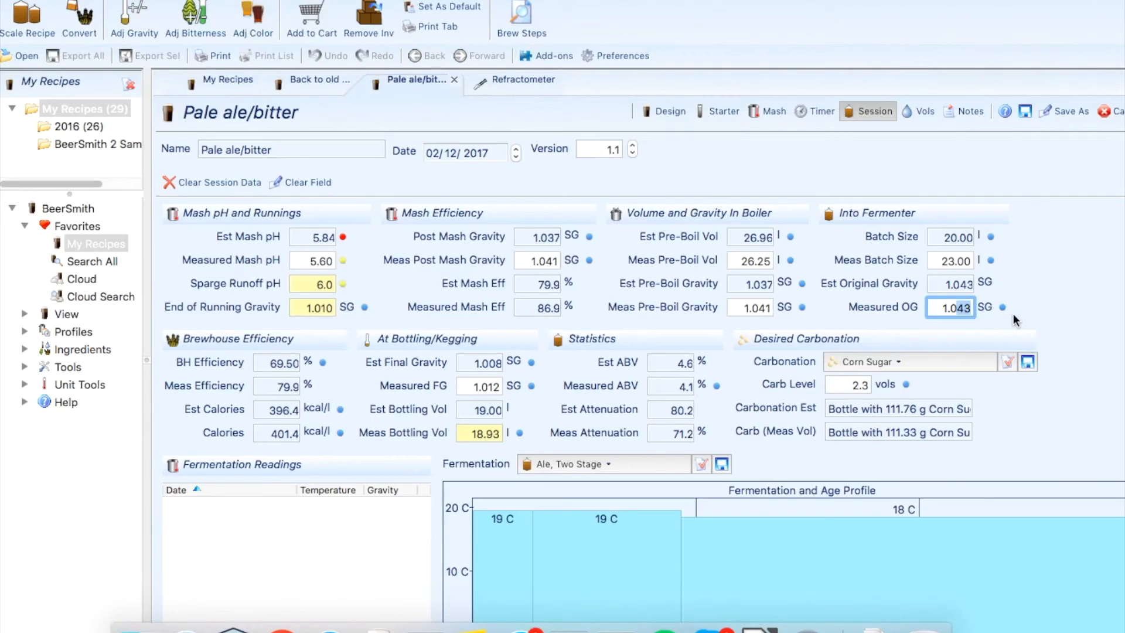
text(1.044)
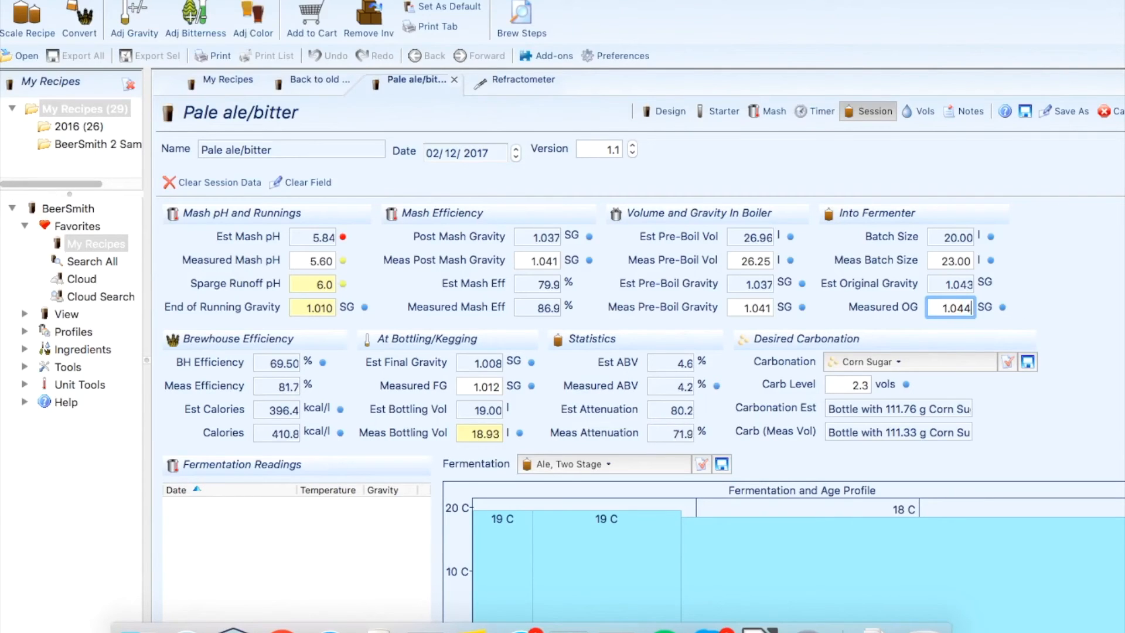
mouse_move(974, 309)
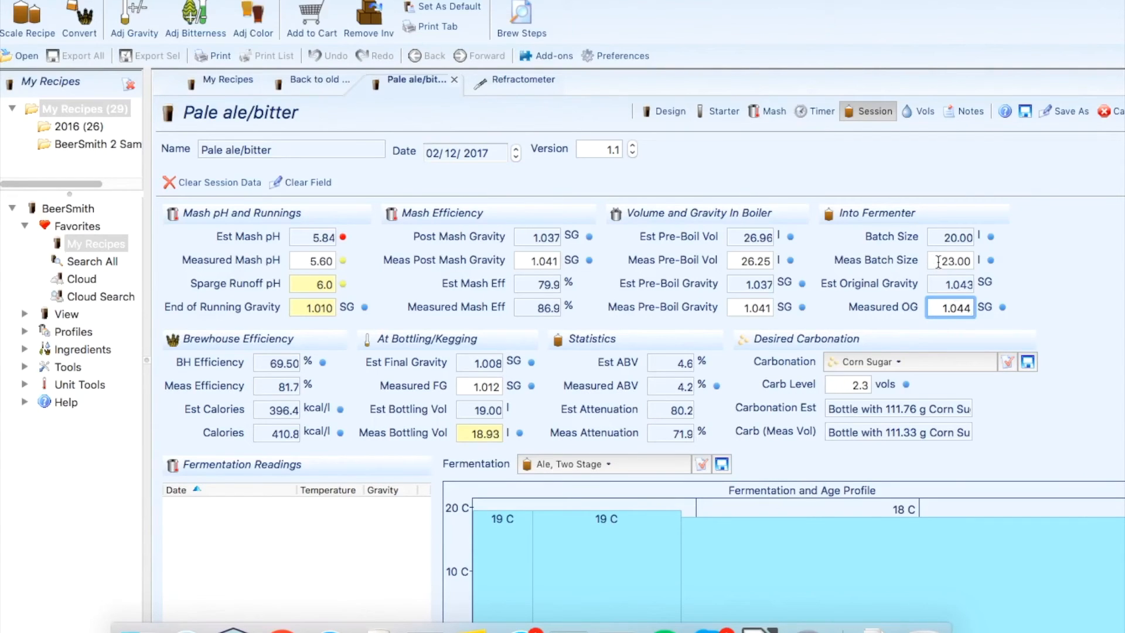
mouse_move(948, 261)
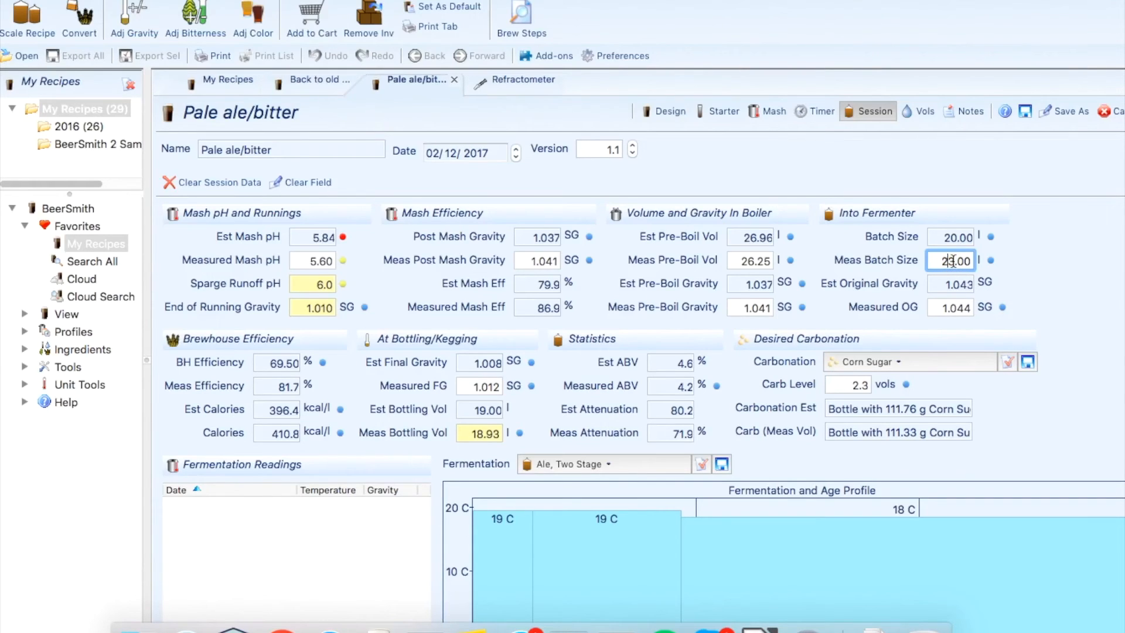
Change the session's measured batch size from 23.00 to 21.00 litres
text(23.00)
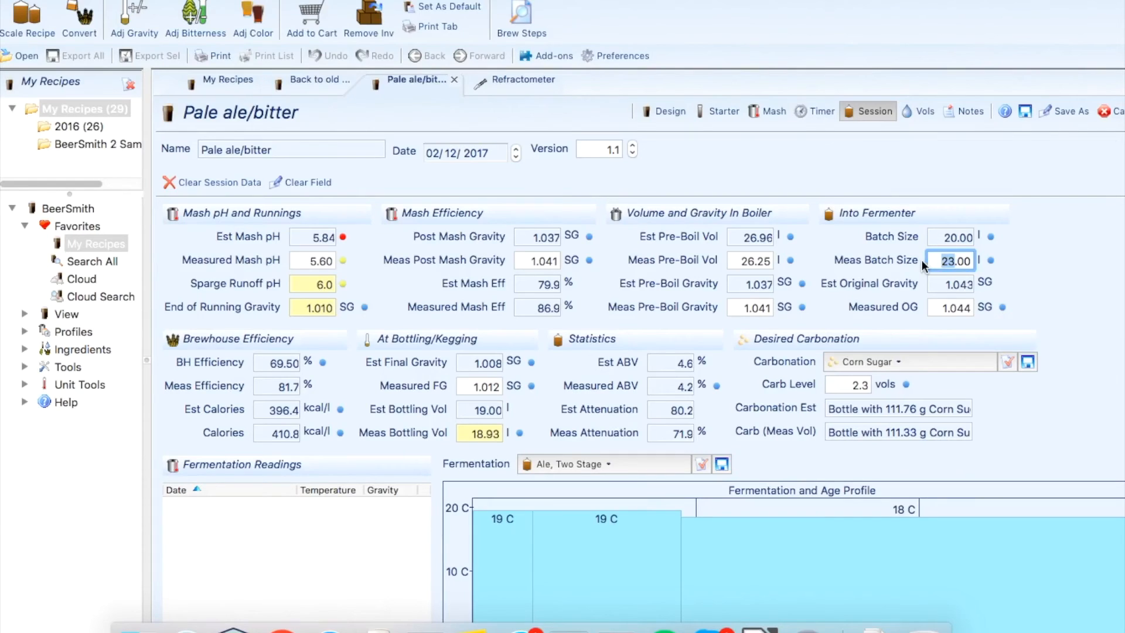
text(21.00)
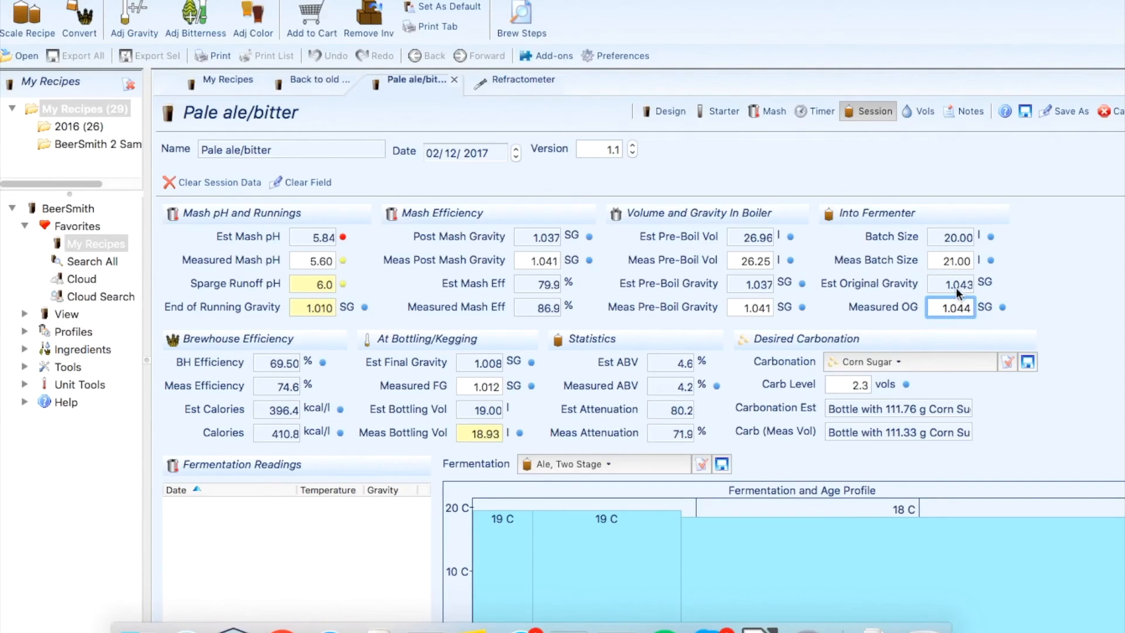
mouse_move(726, 325)
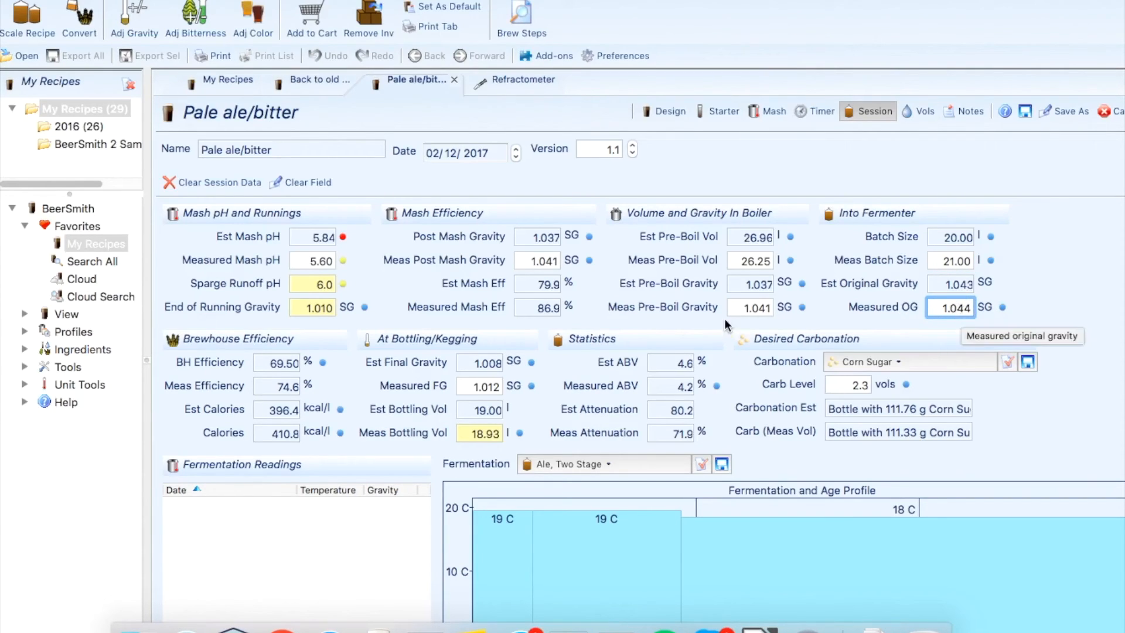
mouse_move(287, 378)
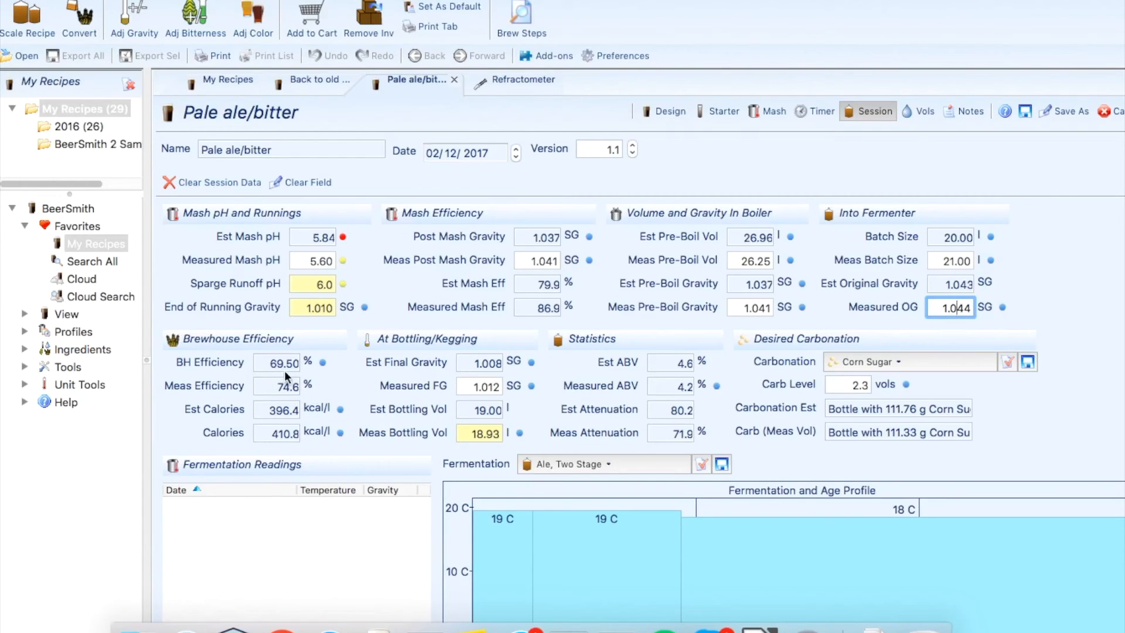
mouse_move(281, 362)
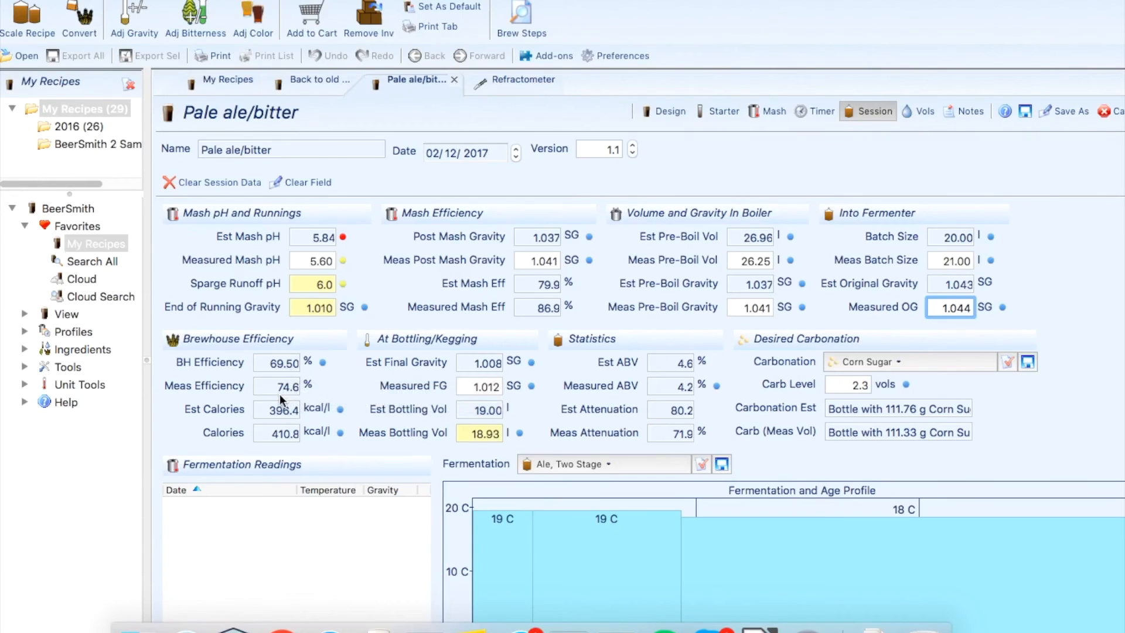
mouse_move(276, 374)
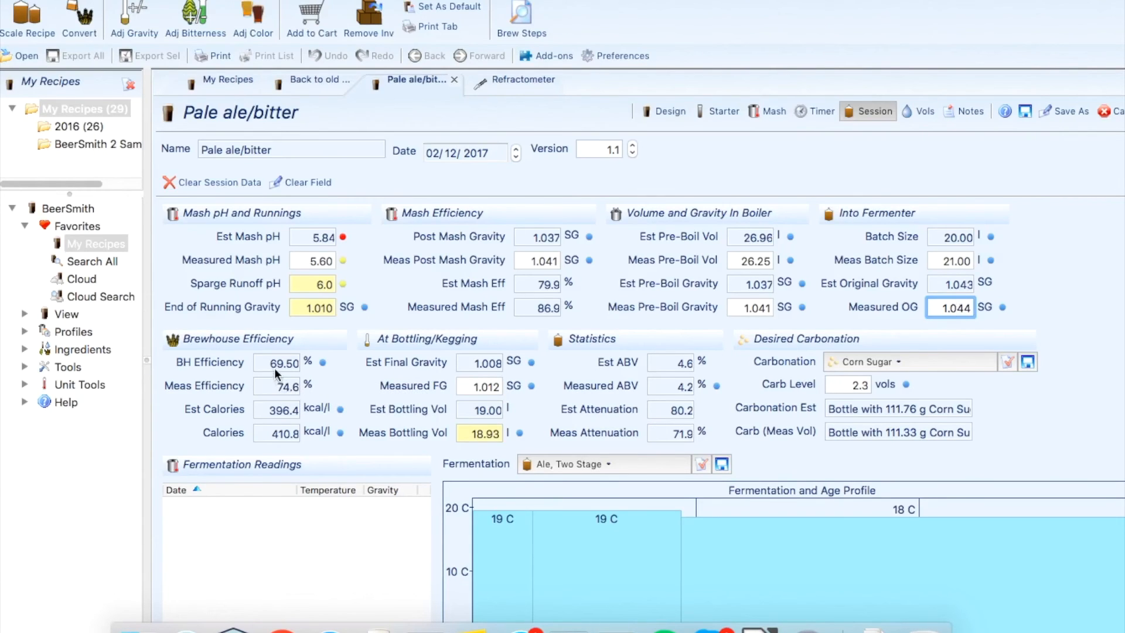
mouse_move(288, 399)
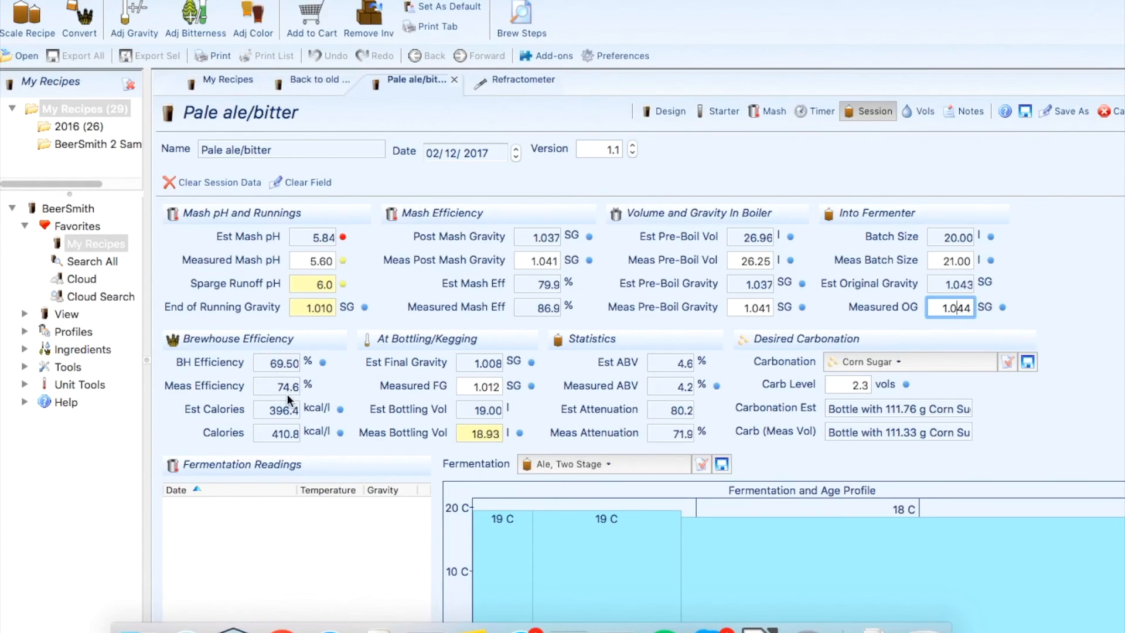